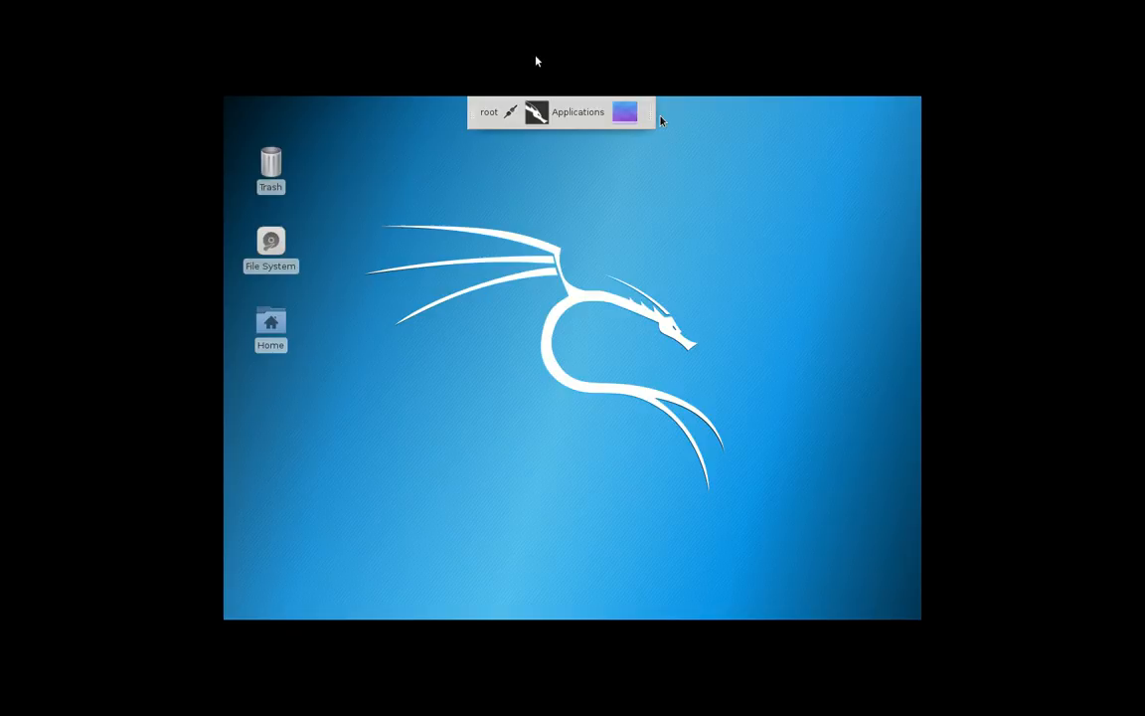
Browse the Applications menu categories such as Web Application Analysis and Password Attacks, then reopen it
click(576, 111)
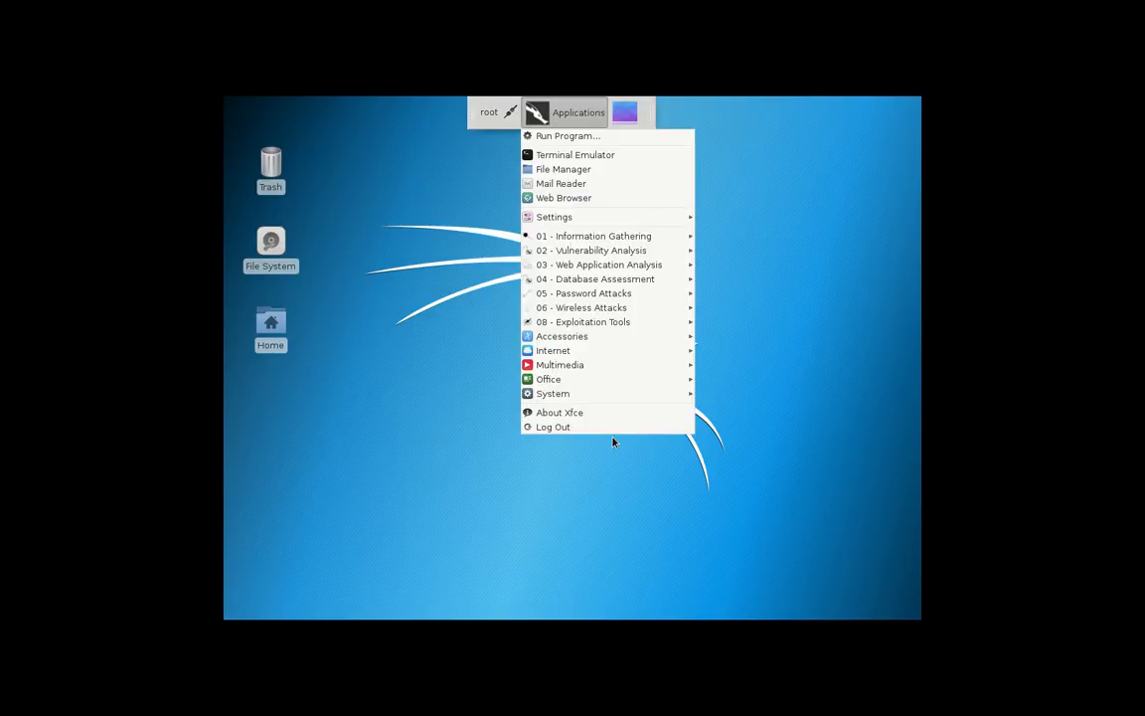
mouse_move(477, 296)
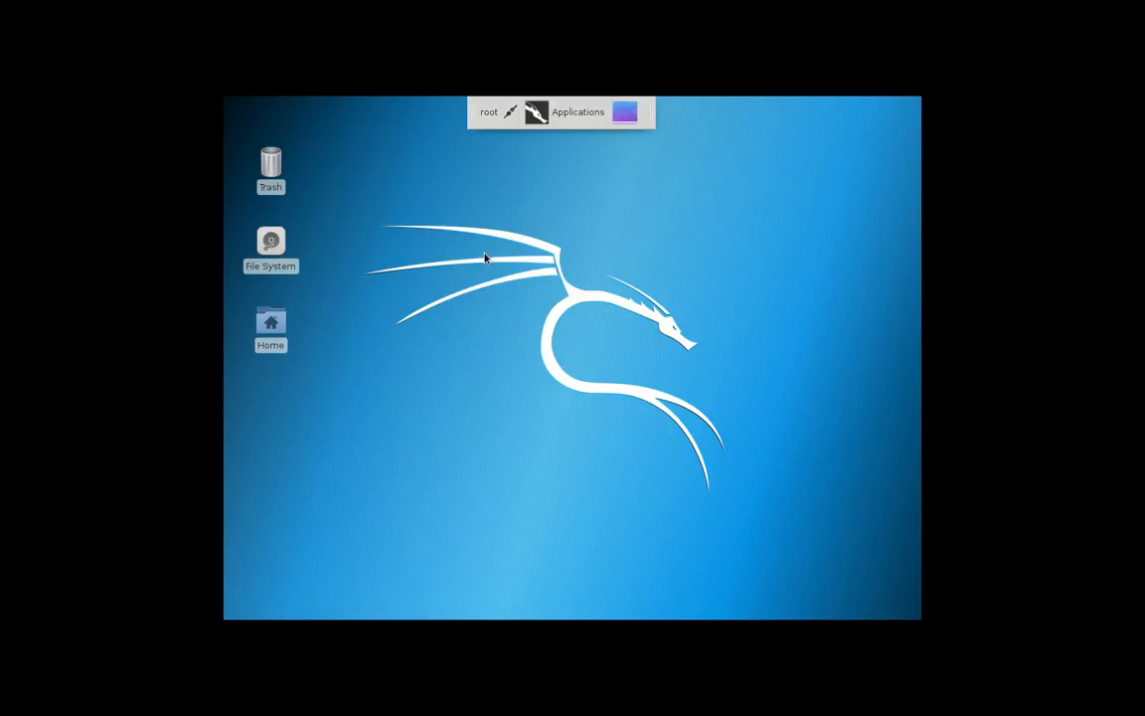
mouse_move(481, 195)
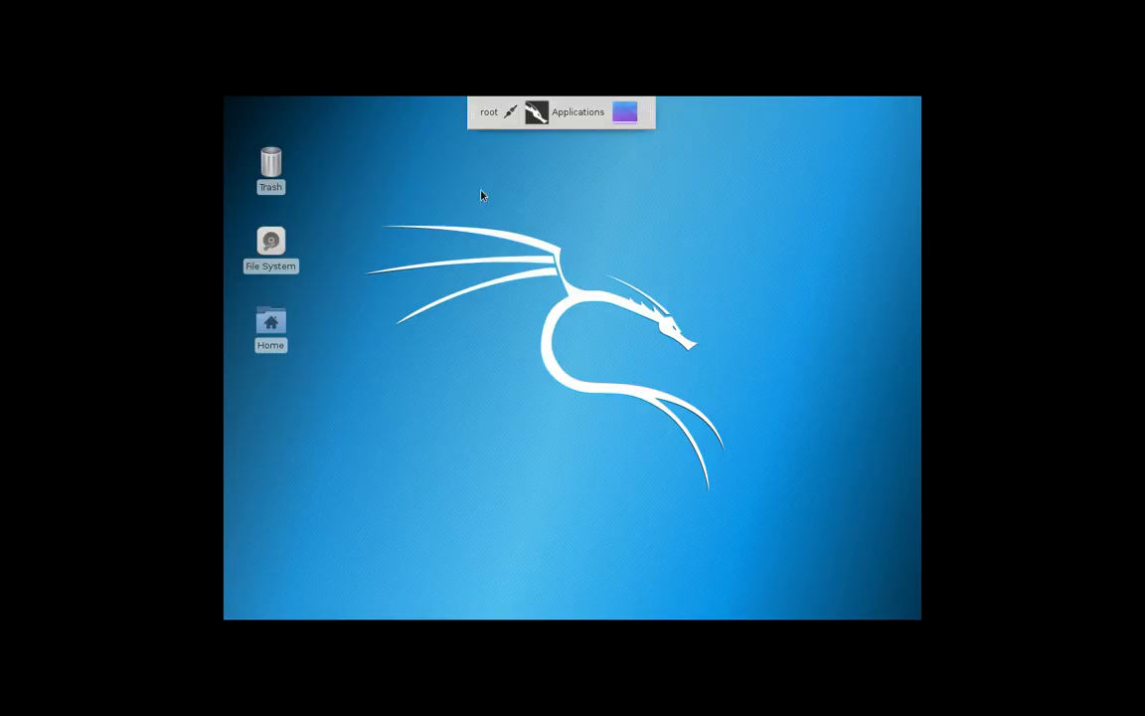
click(577, 111)
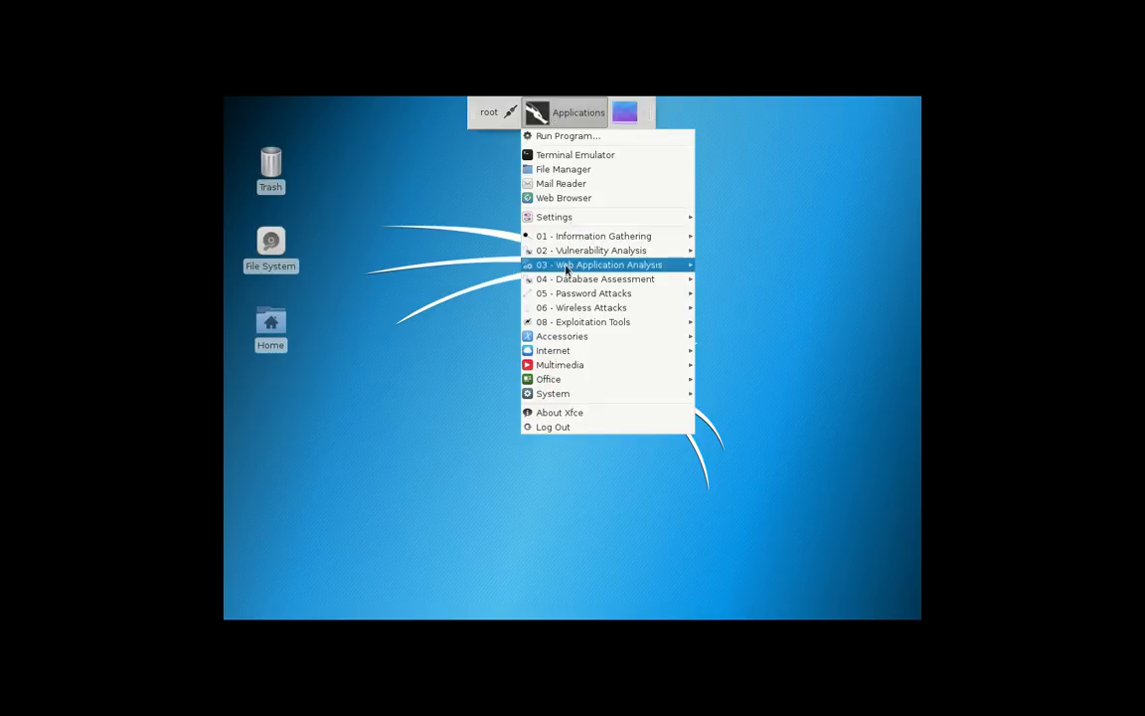
mouse_move(553, 216)
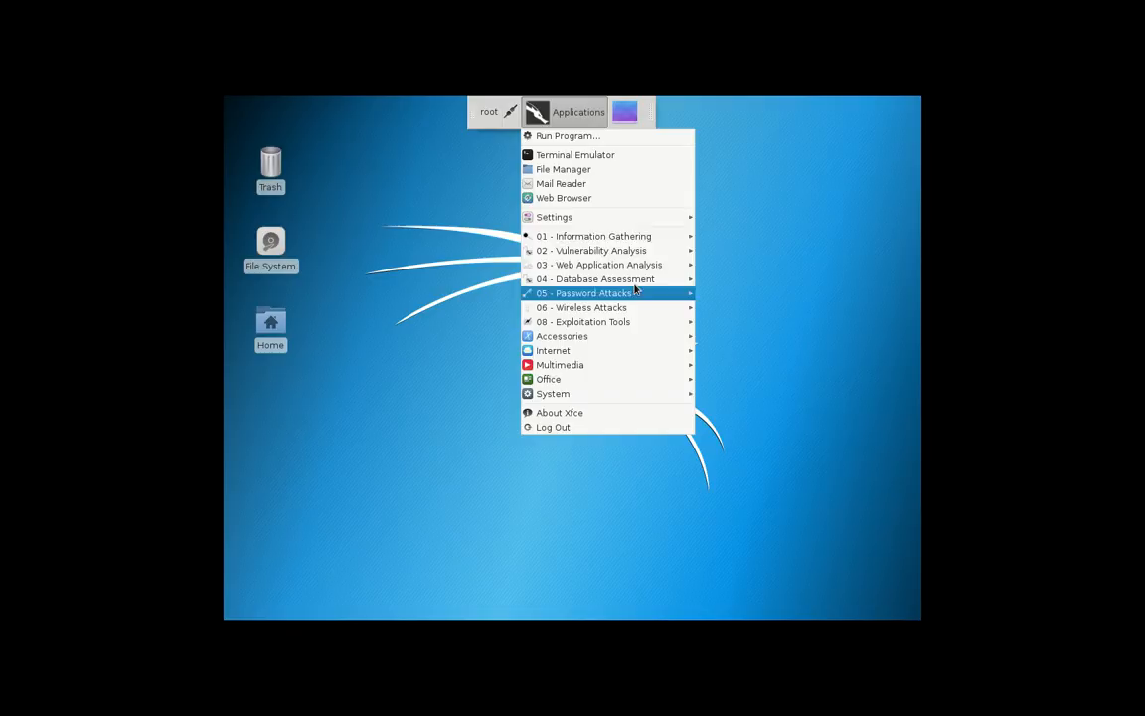
mouse_move(563, 111)
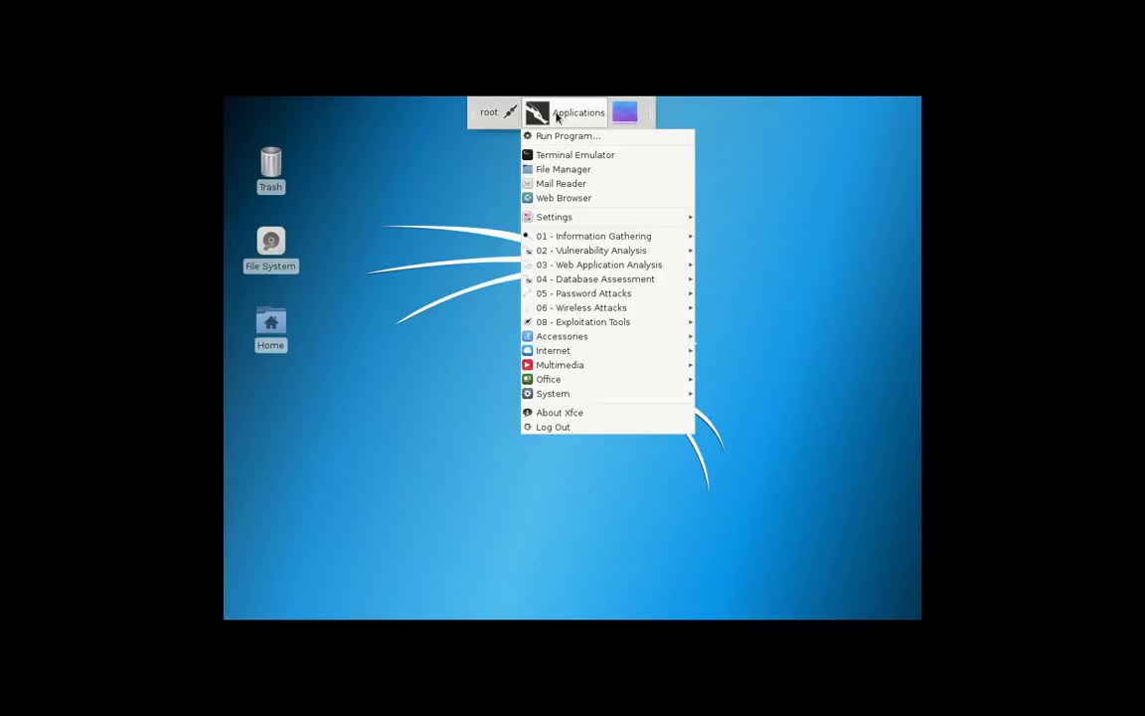
mouse_move(497, 215)
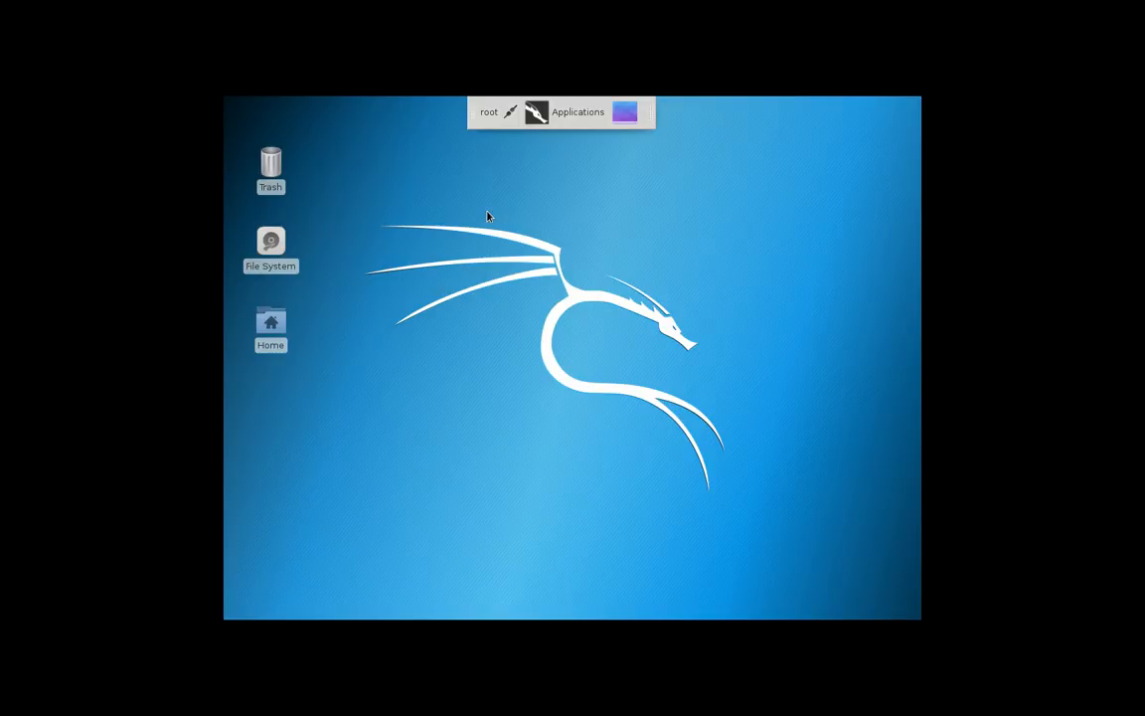
click(577, 111)
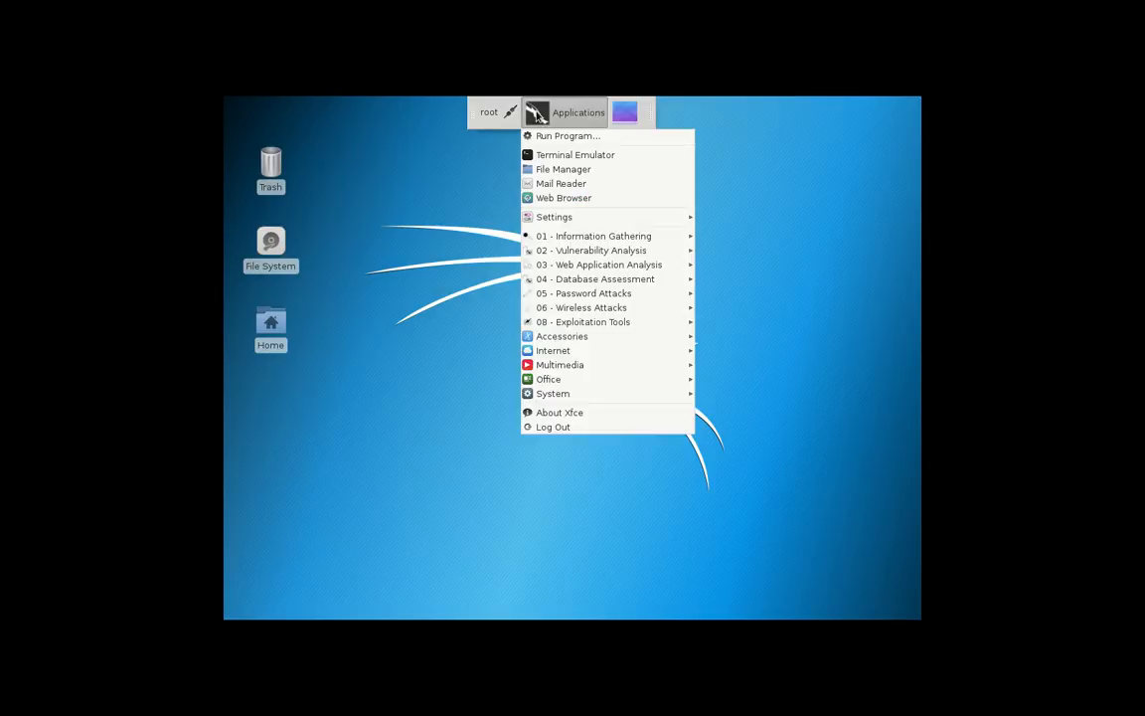
mouse_move(467, 177)
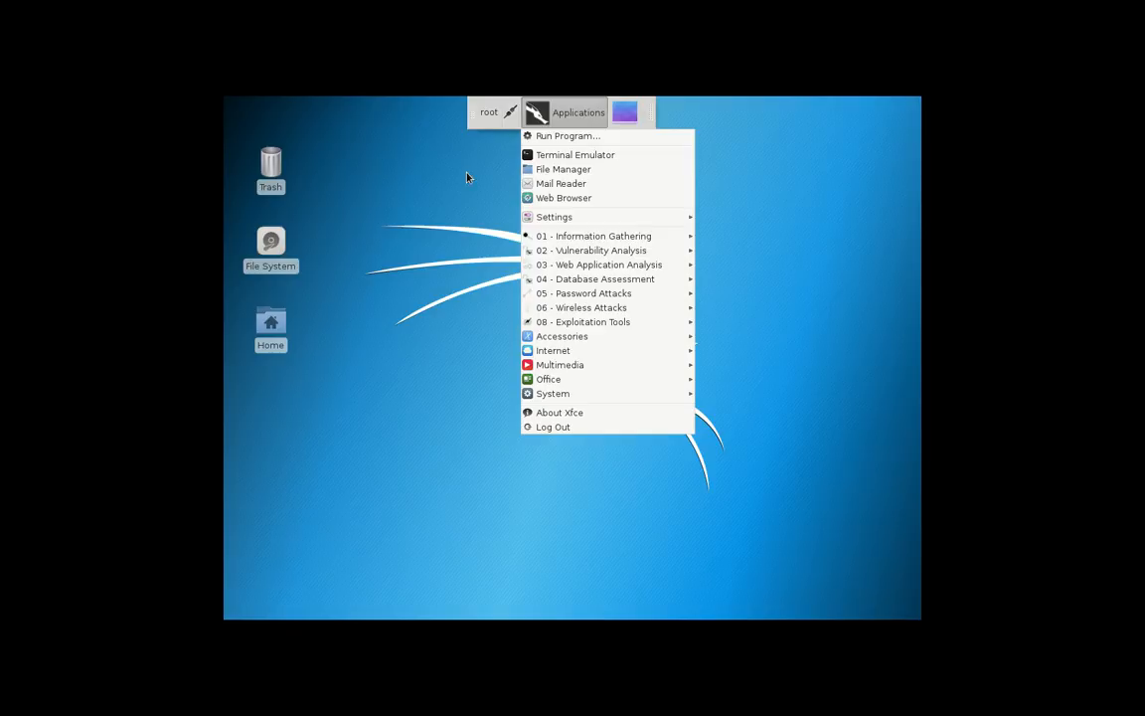
Launch Thunar and view its About dialog showing version 1.6.11, then dismiss it
click(563, 169)
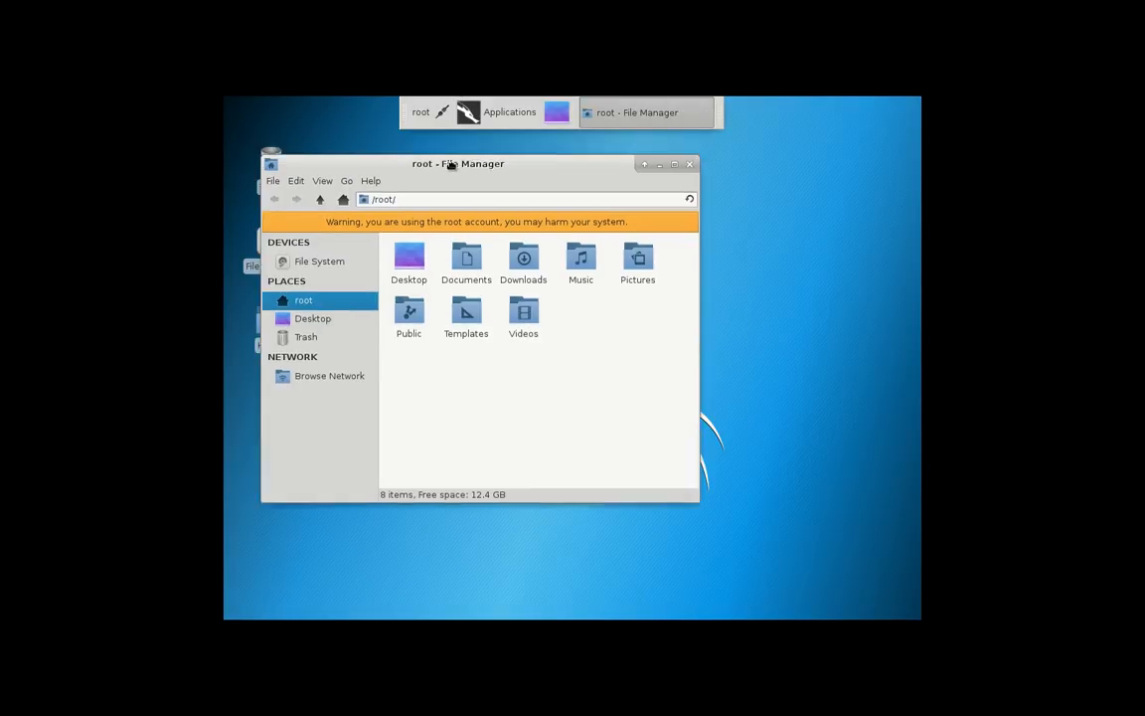
click(460, 250)
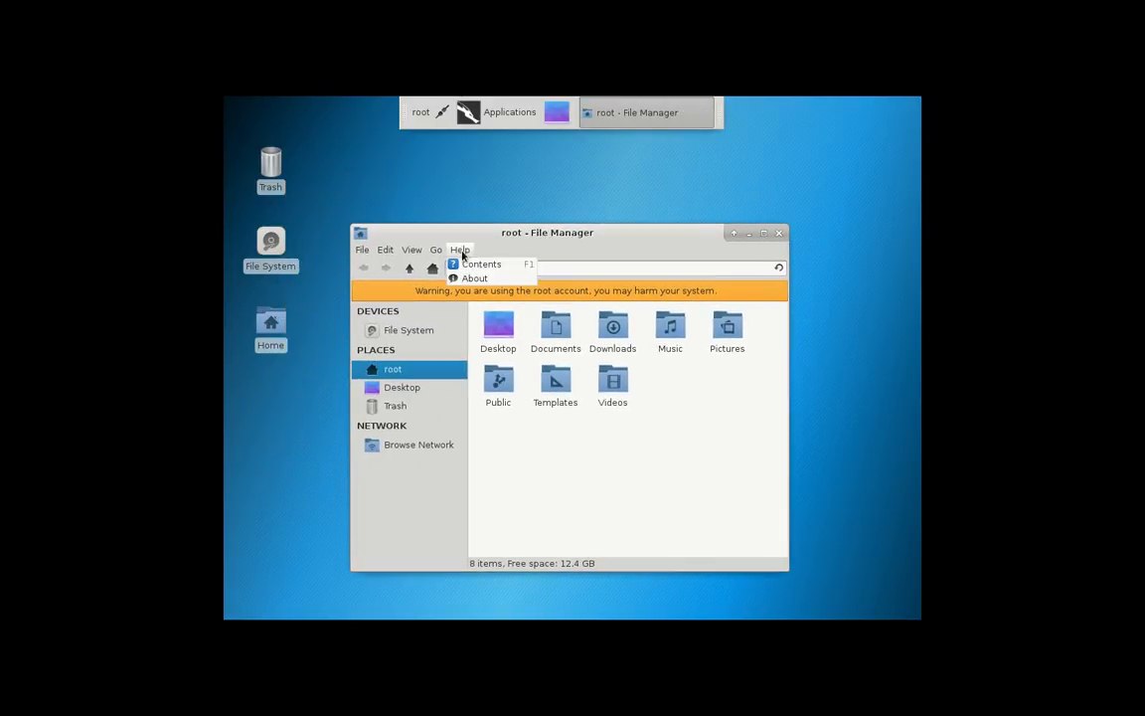
click(473, 278)
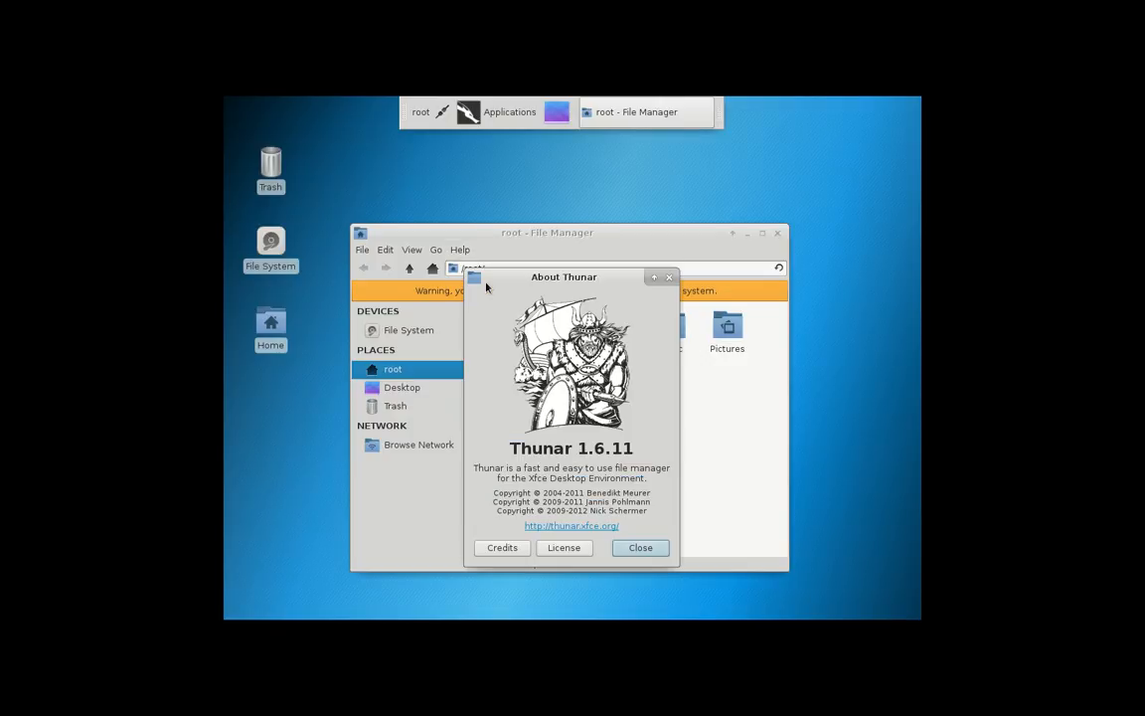
drag(565, 276, 565, 229)
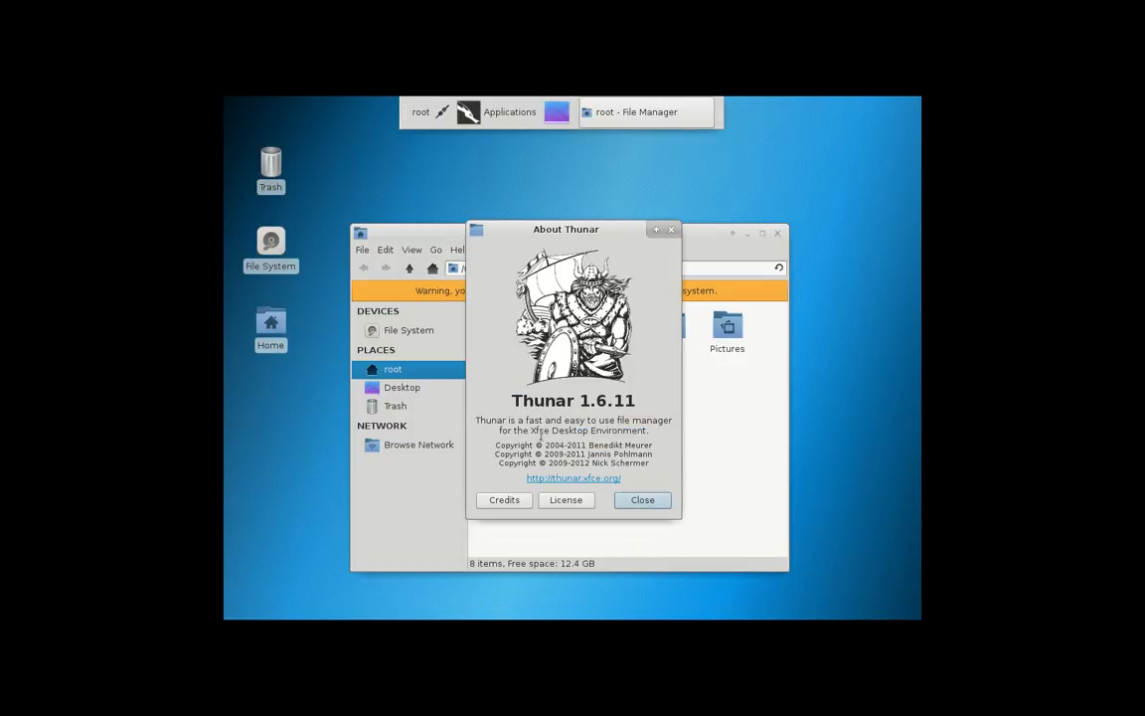
click(643, 499)
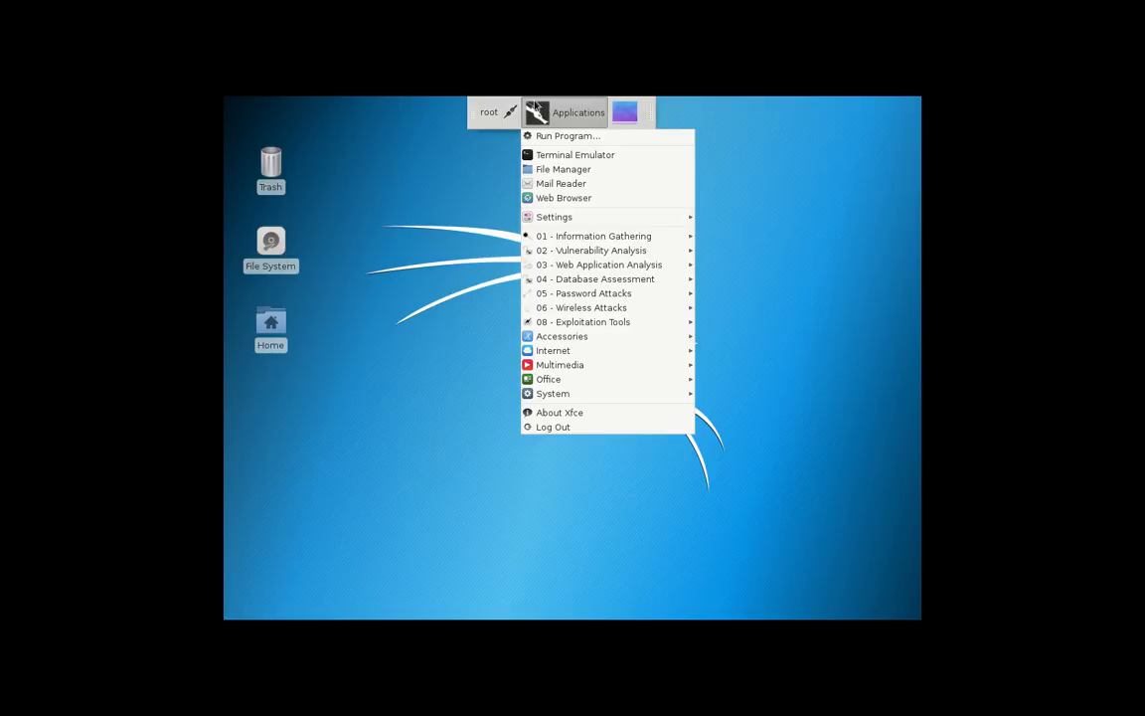
click(487, 195)
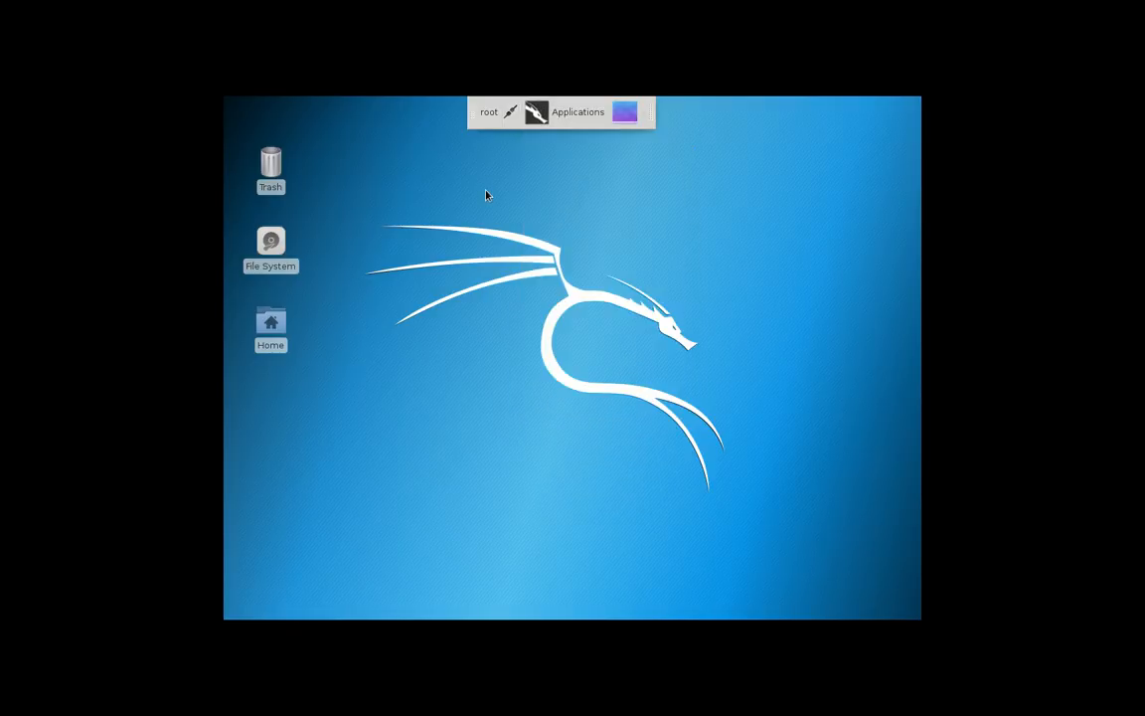